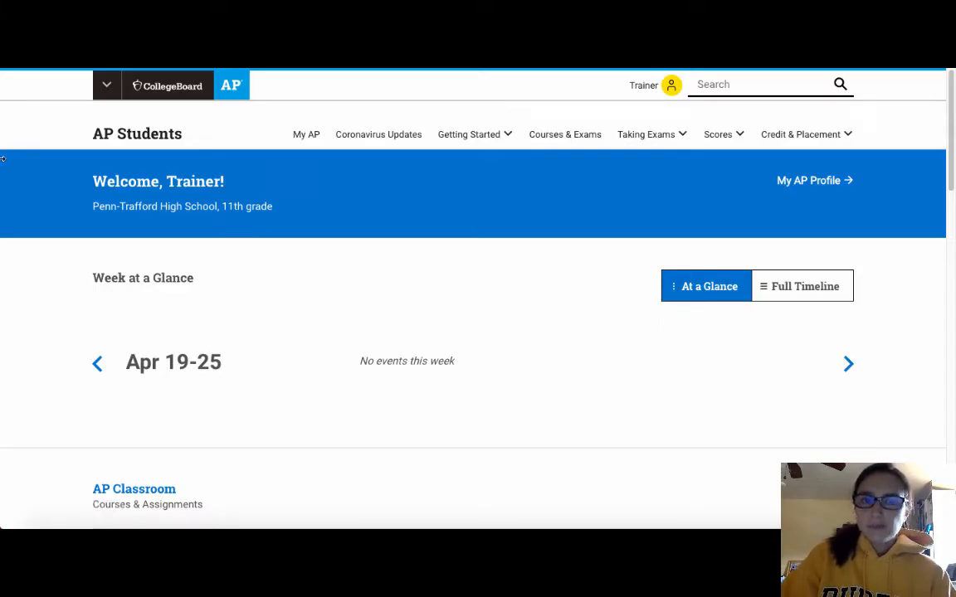
pyautogui.moveTo(546, 193)
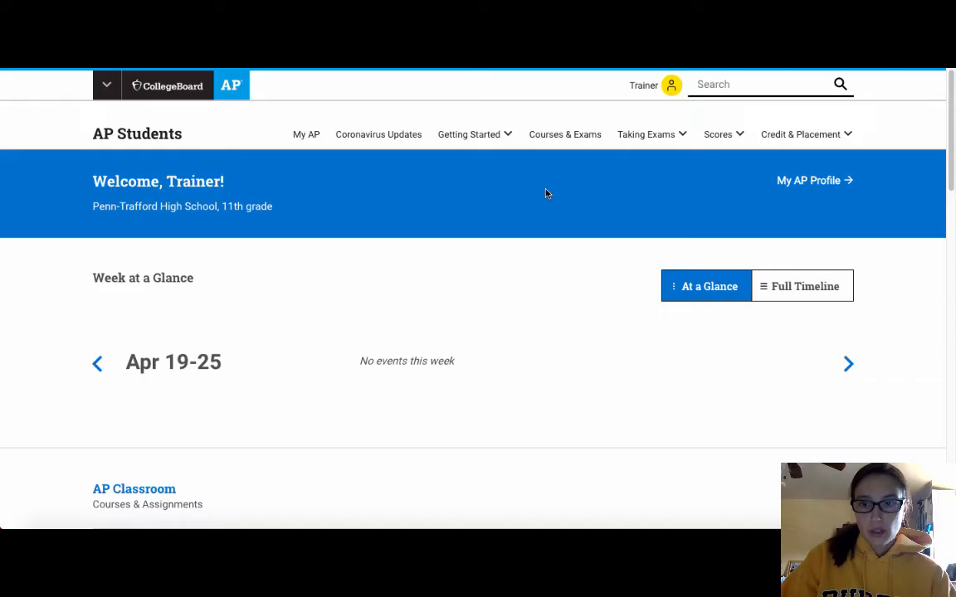
# Scroll the AP Students dashboard down to the AP Classroom AP Chemistry course.
pyautogui.scroll(-3)
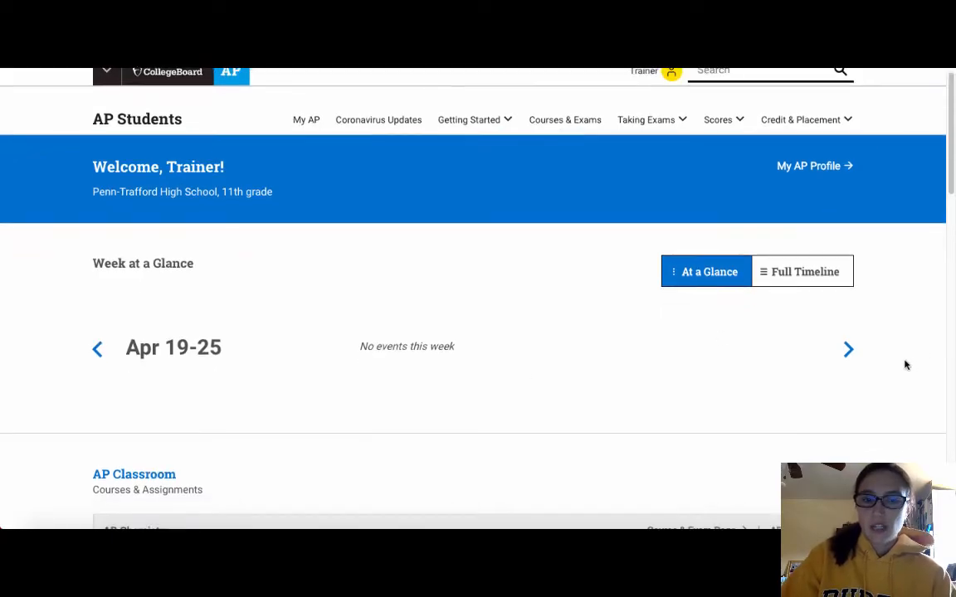
pyautogui.scroll(-3)
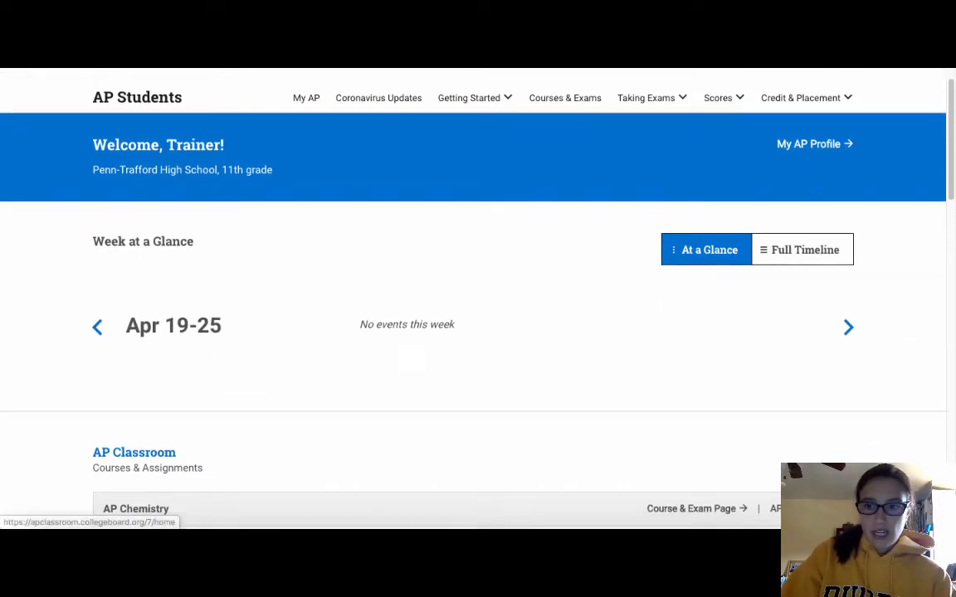
pyautogui.scroll(-3)
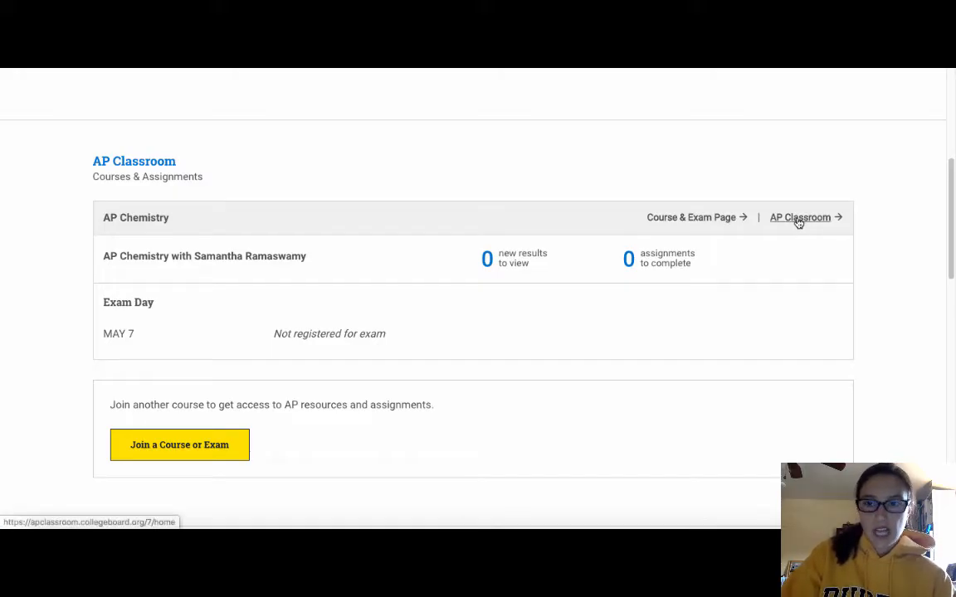
# Open the AP Chemistry course home page from its AP Classroom link.
pyautogui.click(799, 217)
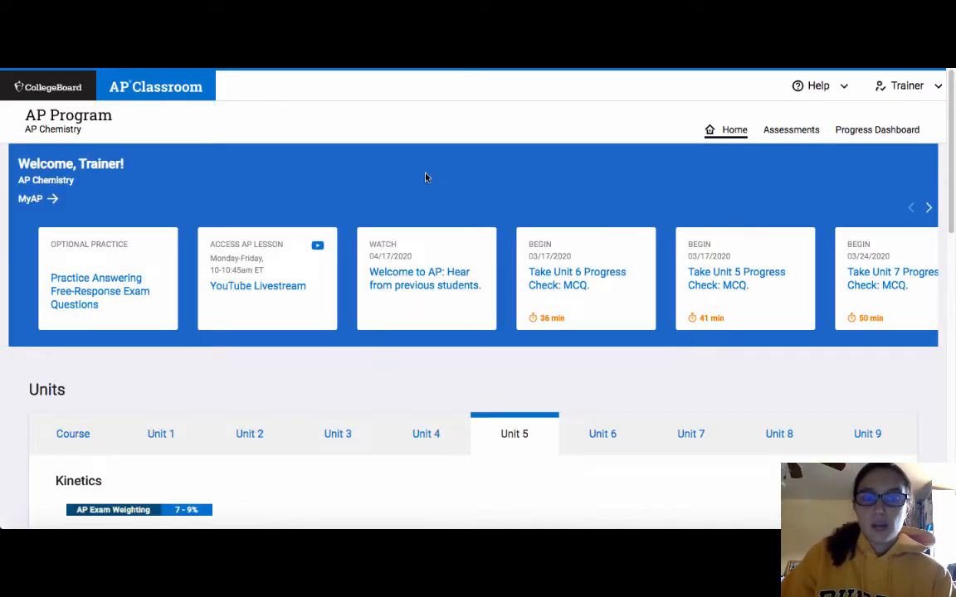
pyautogui.moveTo(434, 174)
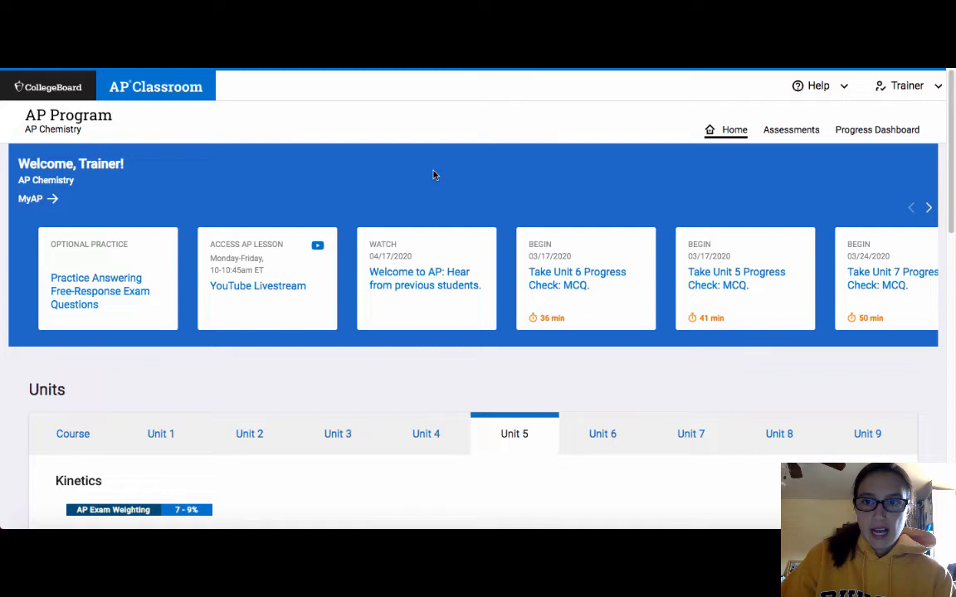
pyautogui.moveTo(793, 144)
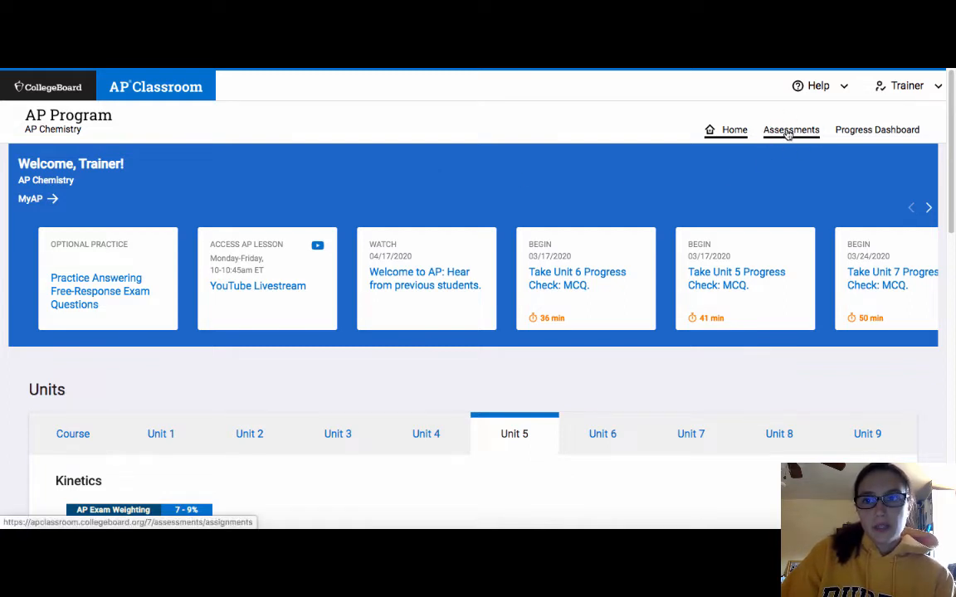
# Go to the AP Chemistry Assessments page.
pyautogui.click(790, 130)
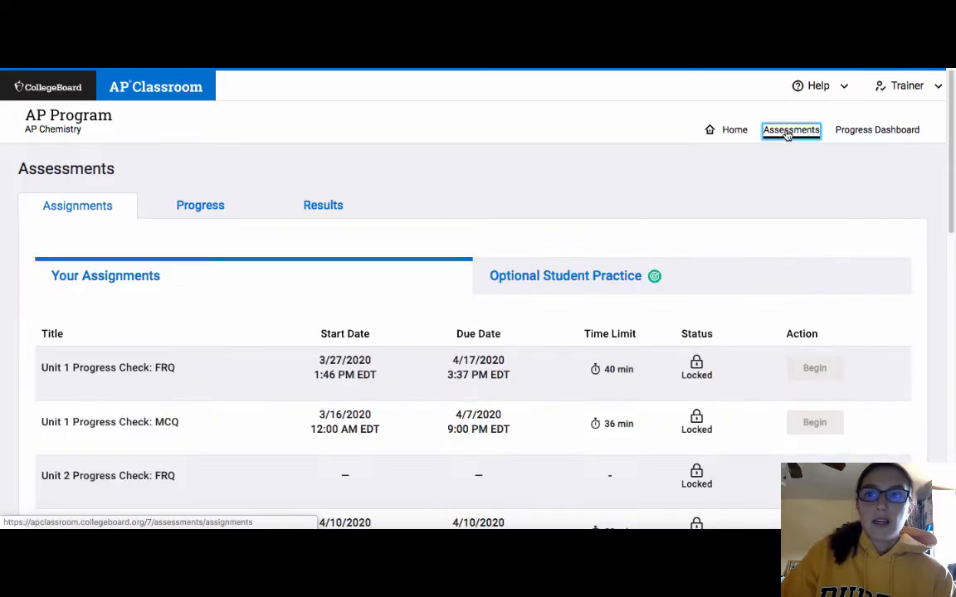
pyautogui.moveTo(165, 343)
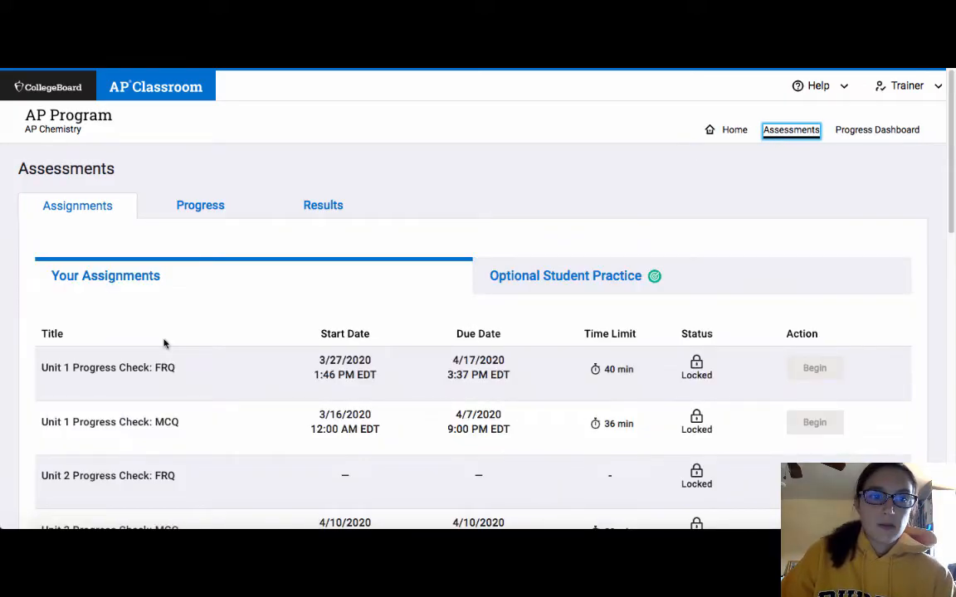
pyautogui.moveTo(129, 385)
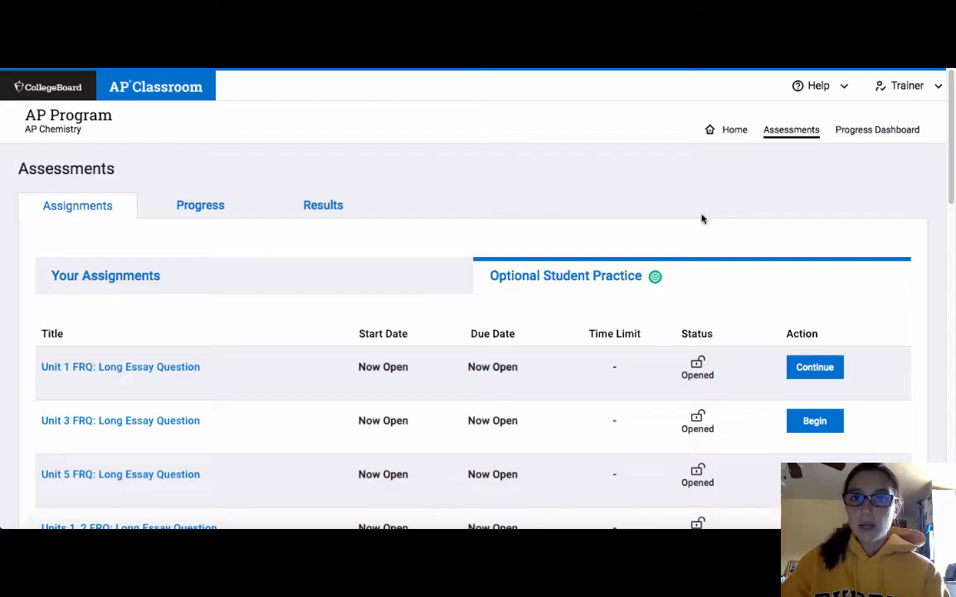
pyautogui.moveTo(730, 355)
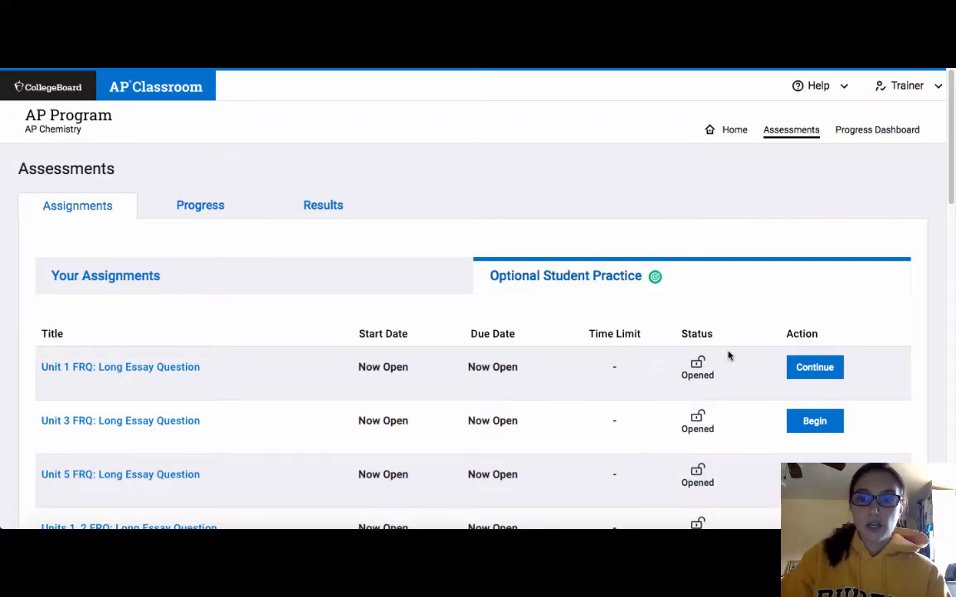
pyautogui.scroll(-3)
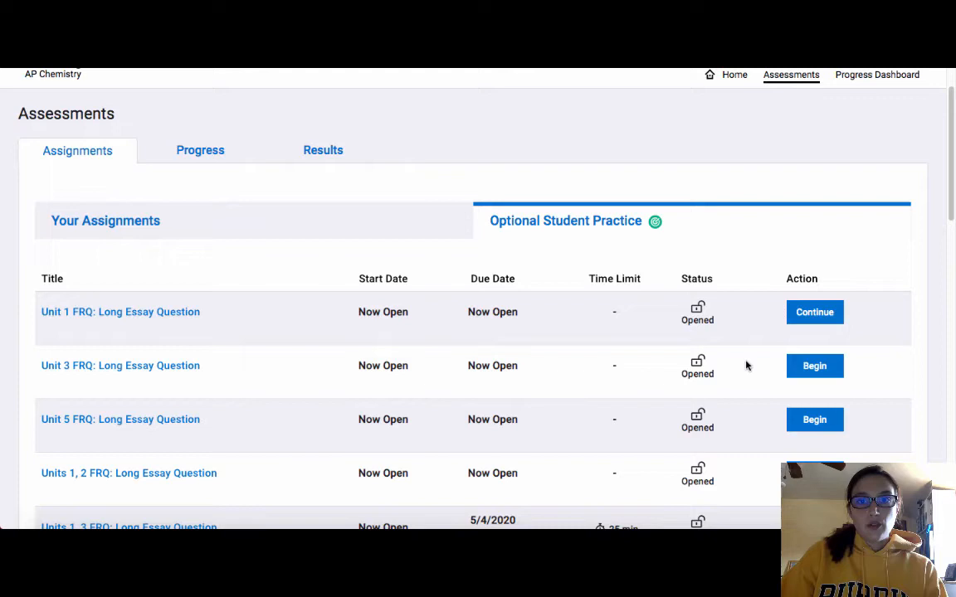
pyautogui.scroll(-3)
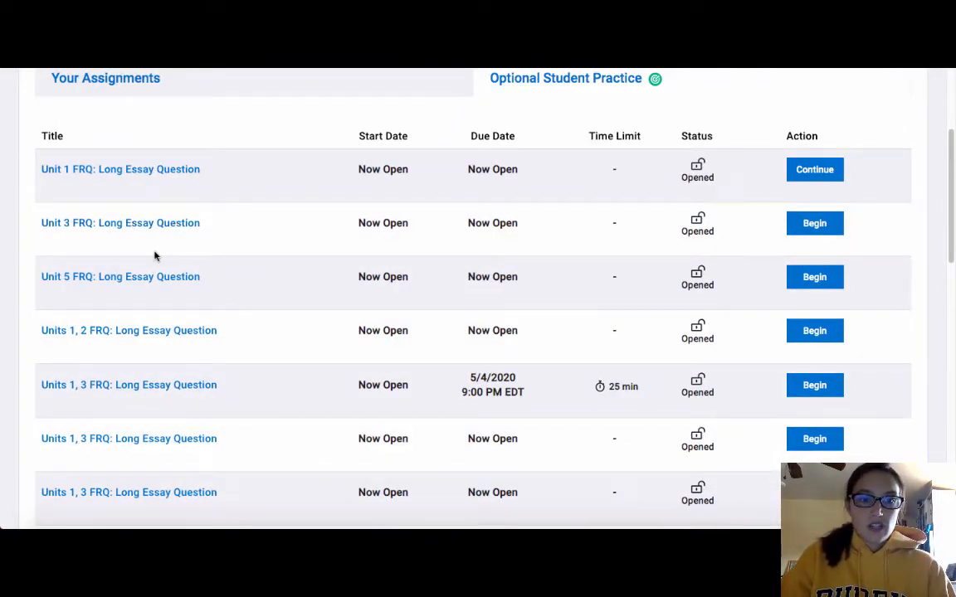
pyautogui.moveTo(227, 412)
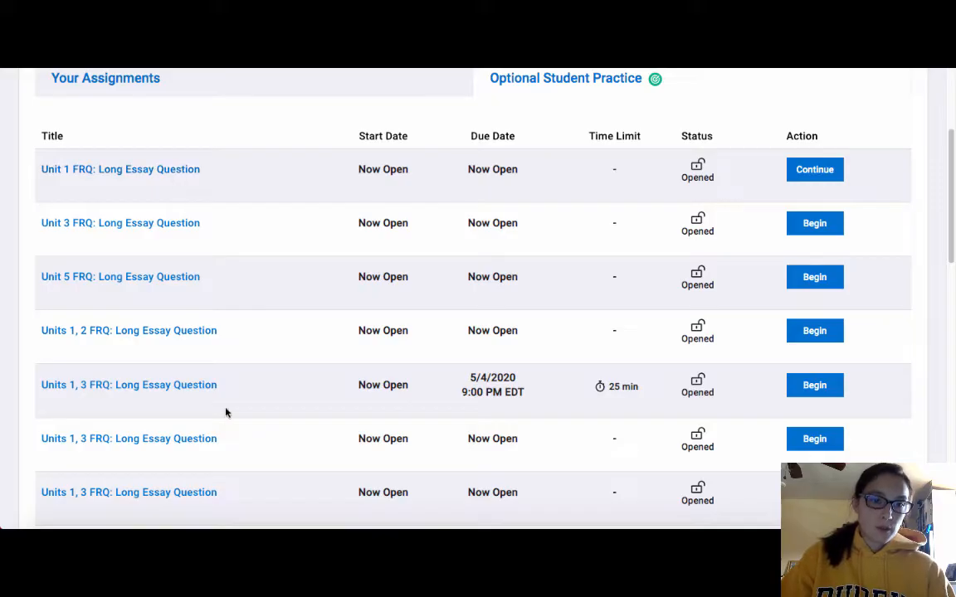
pyautogui.scroll(-3)
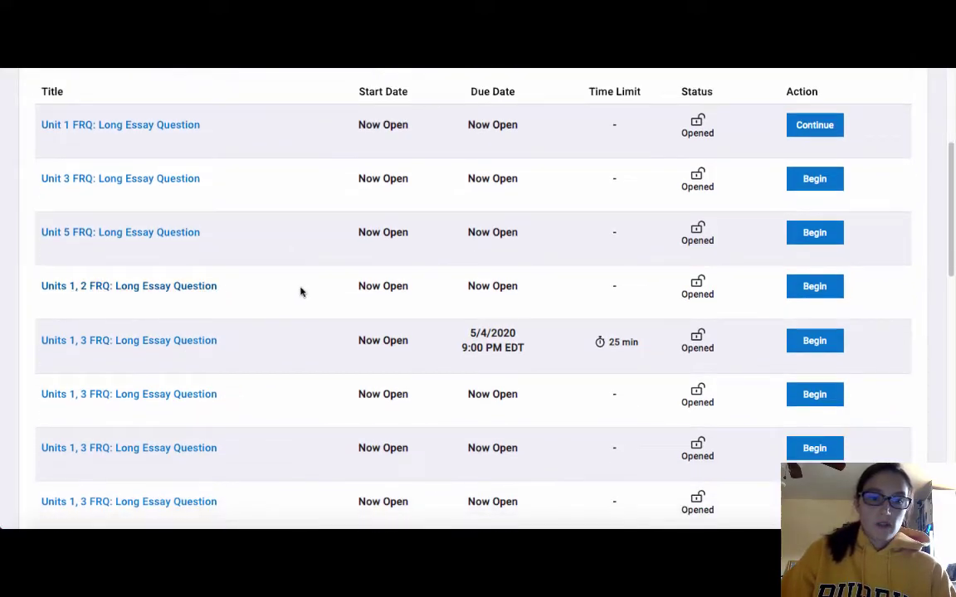
pyautogui.scroll(-3)
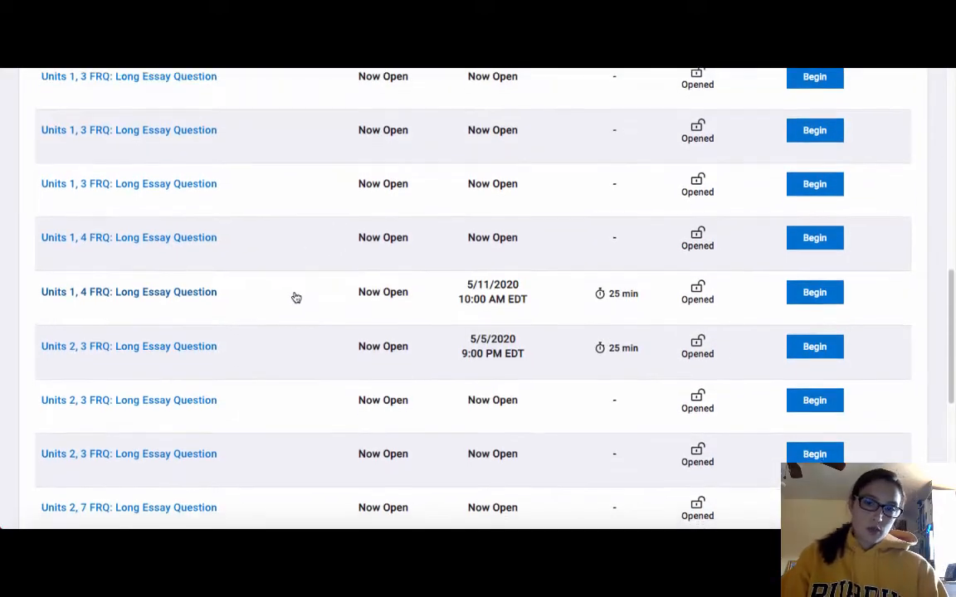
pyautogui.scroll(-3)
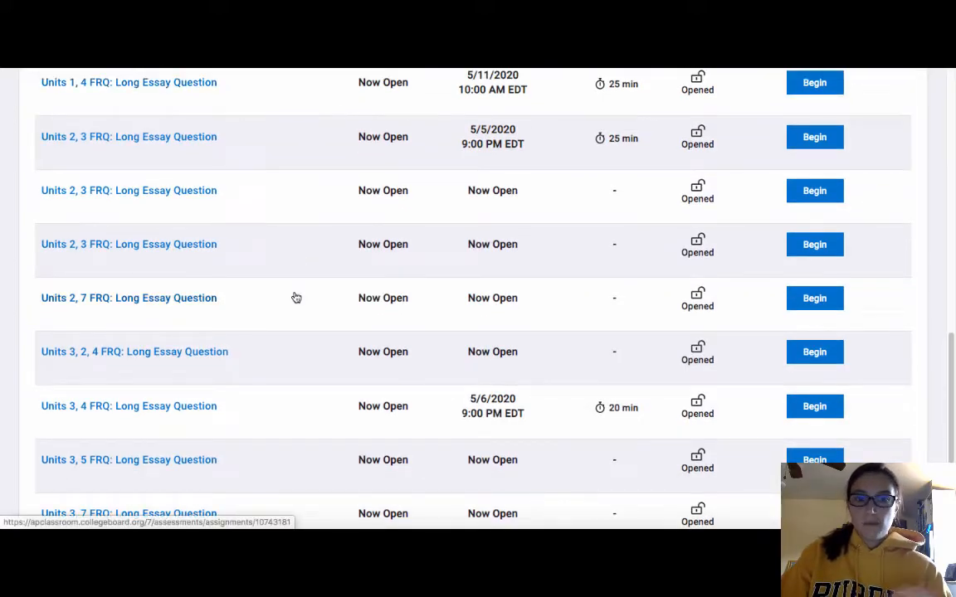
pyautogui.scroll(-3)
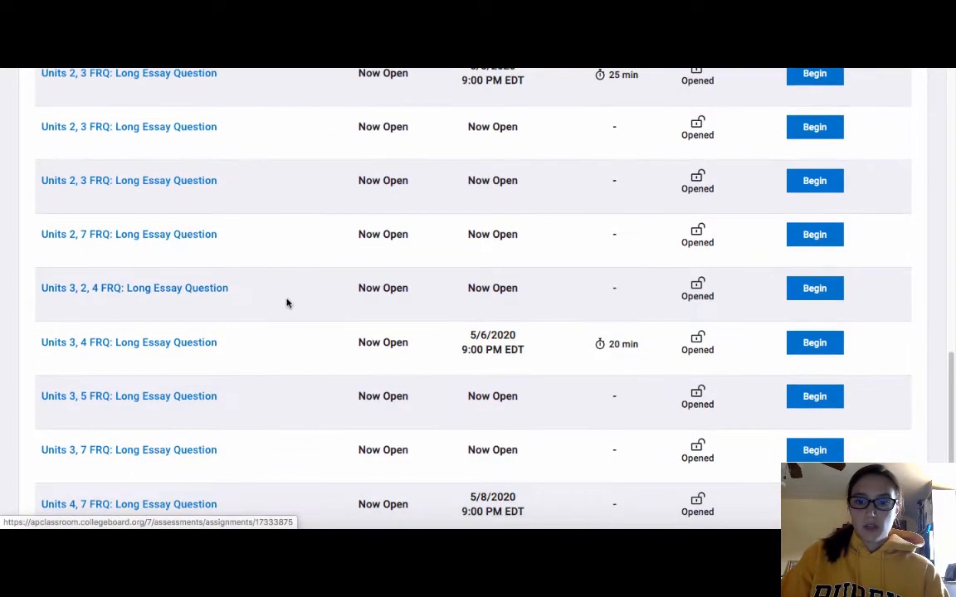
pyautogui.scroll(-3)
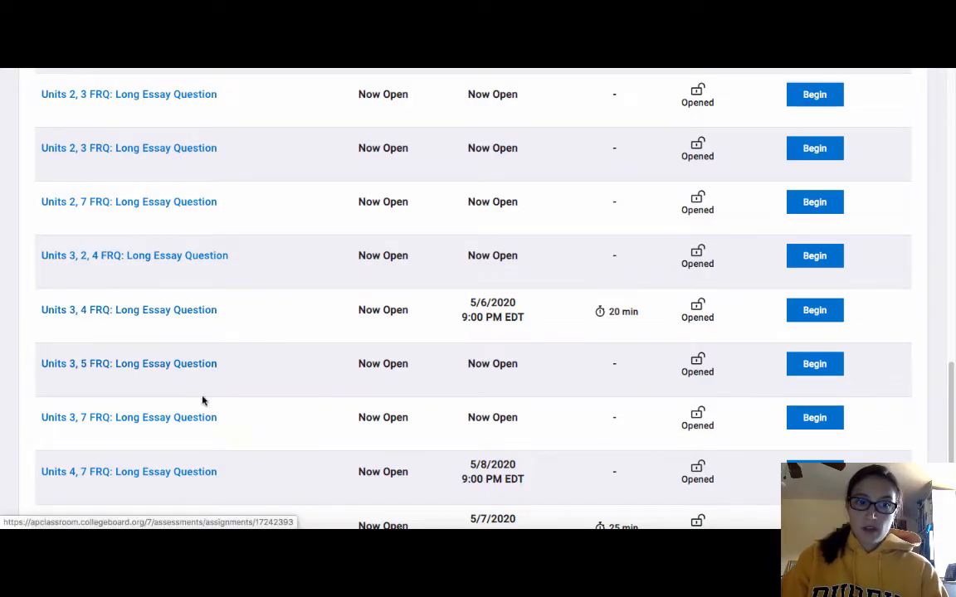
pyautogui.scroll(-3)
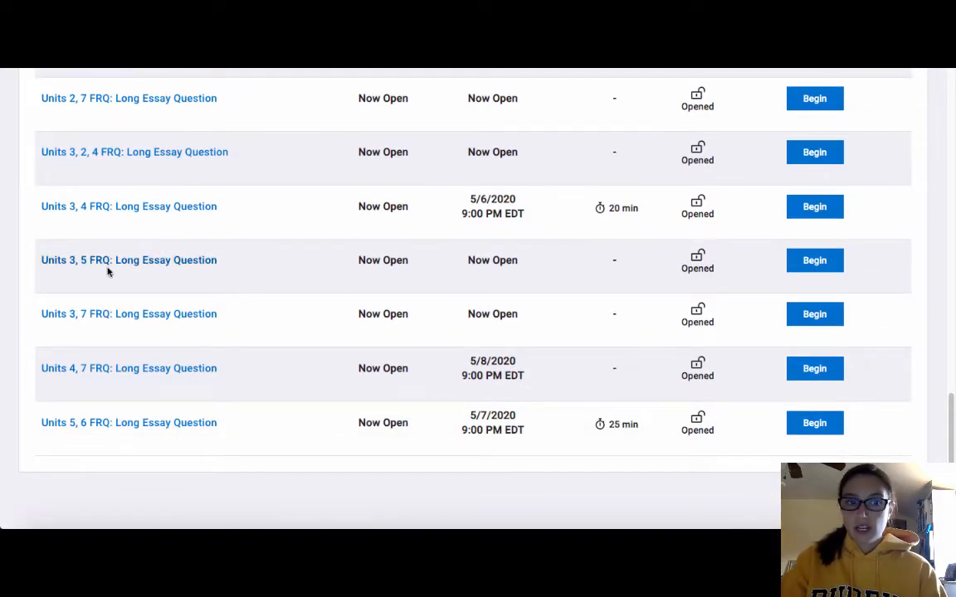
pyautogui.scroll(3)
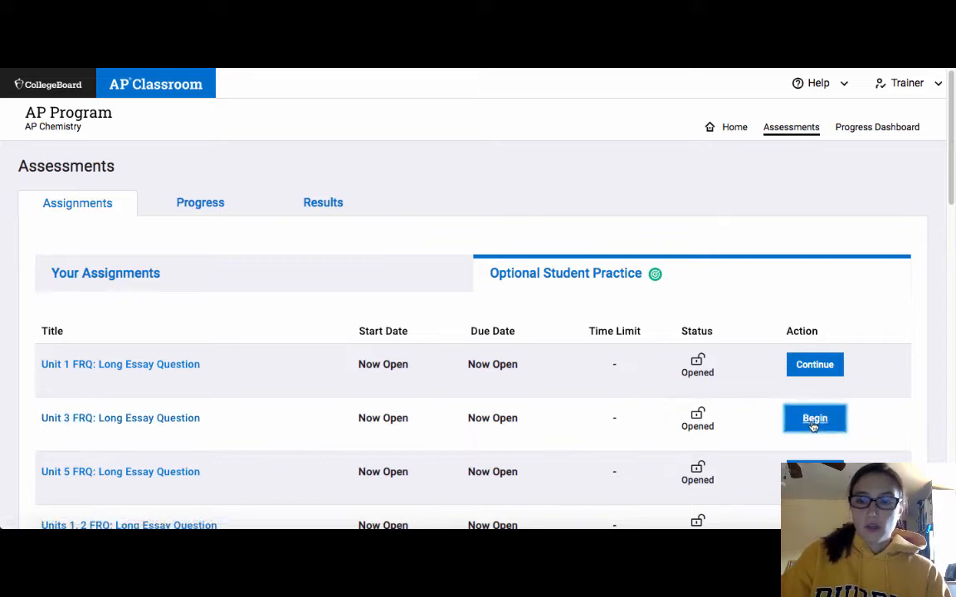
pyautogui.click(815, 418)
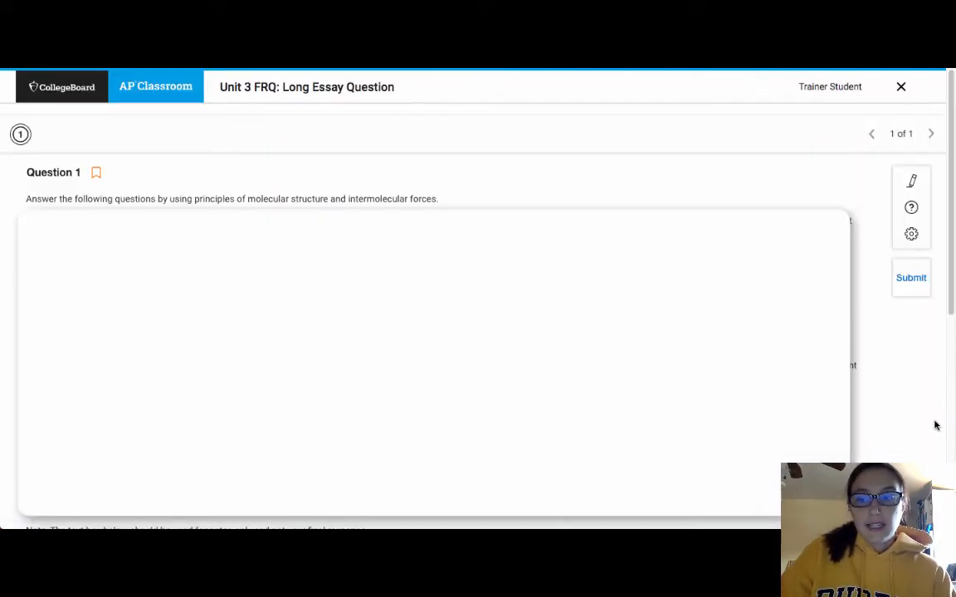
pyautogui.moveTo(930, 410)
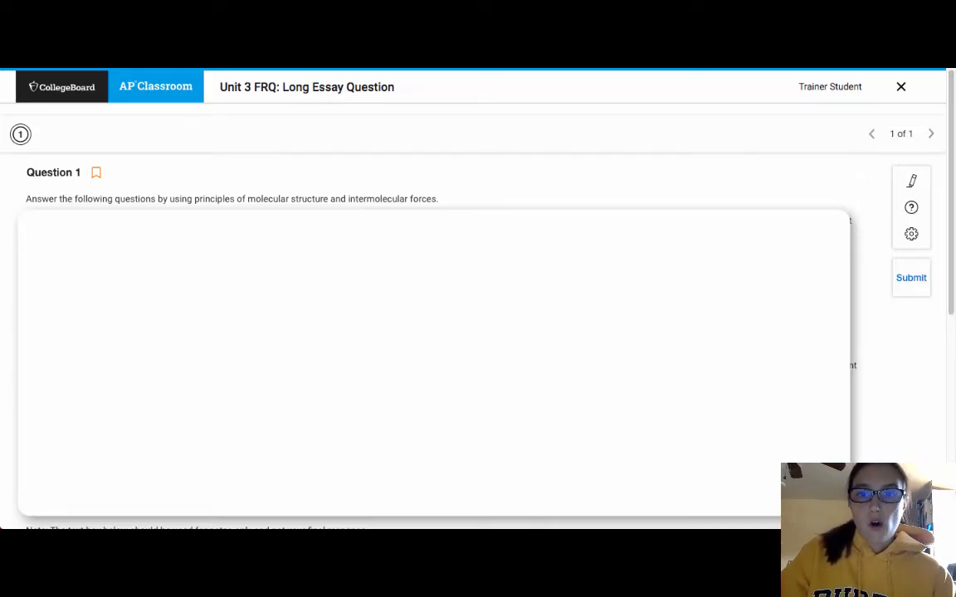
pyautogui.moveTo(637, 142)
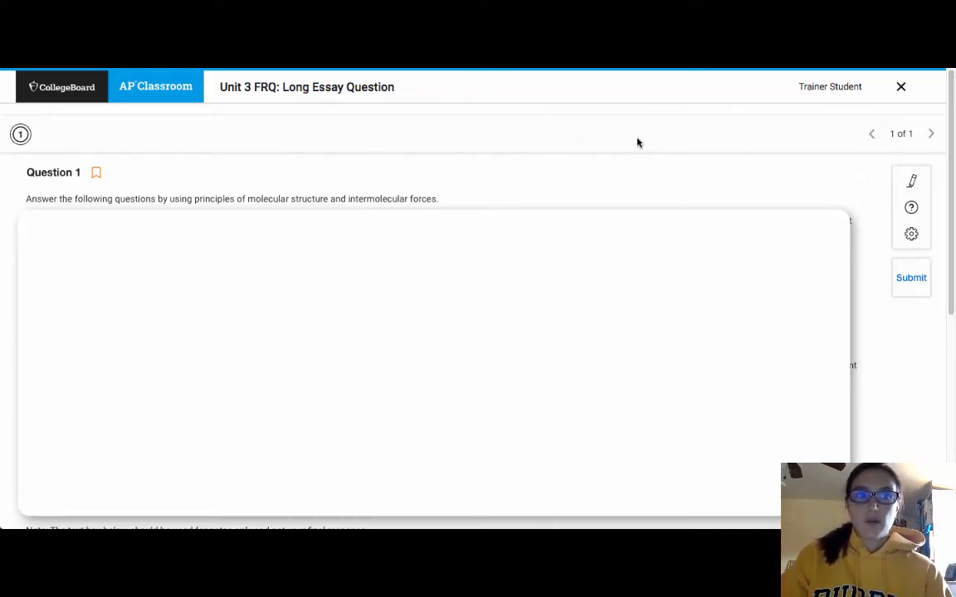
pyautogui.moveTo(151, 203)
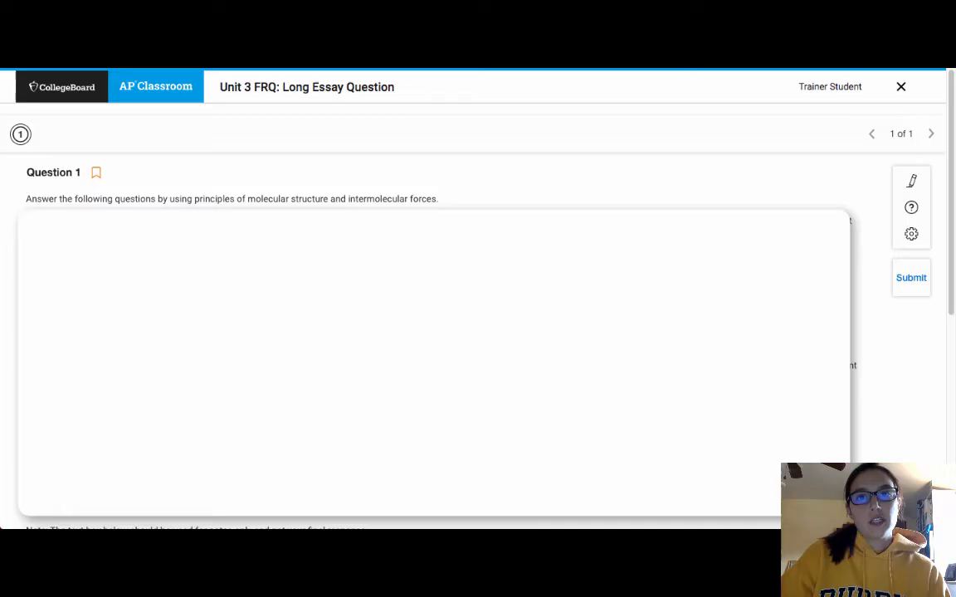
pyautogui.moveTo(895, 358)
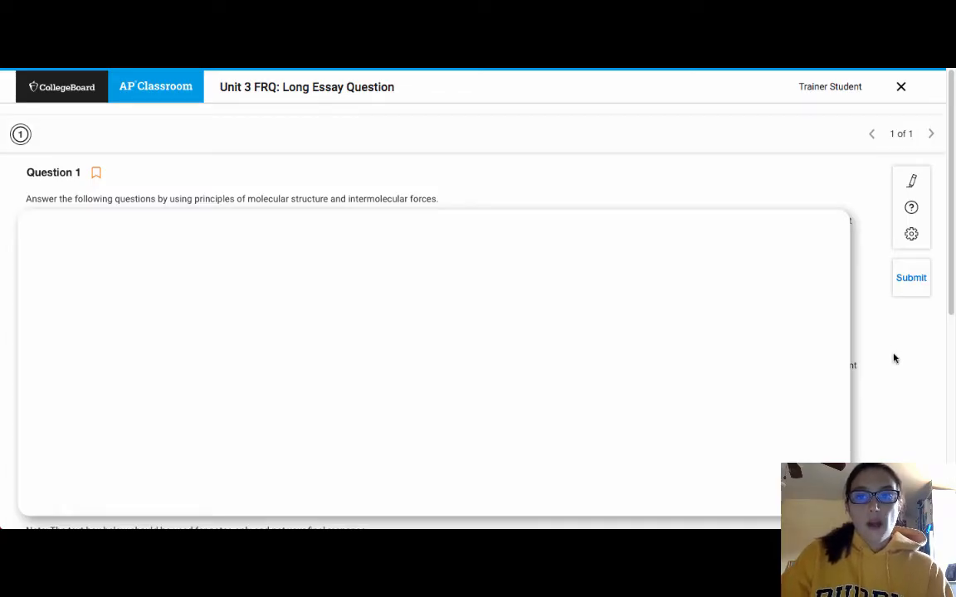
pyautogui.moveTo(877, 390)
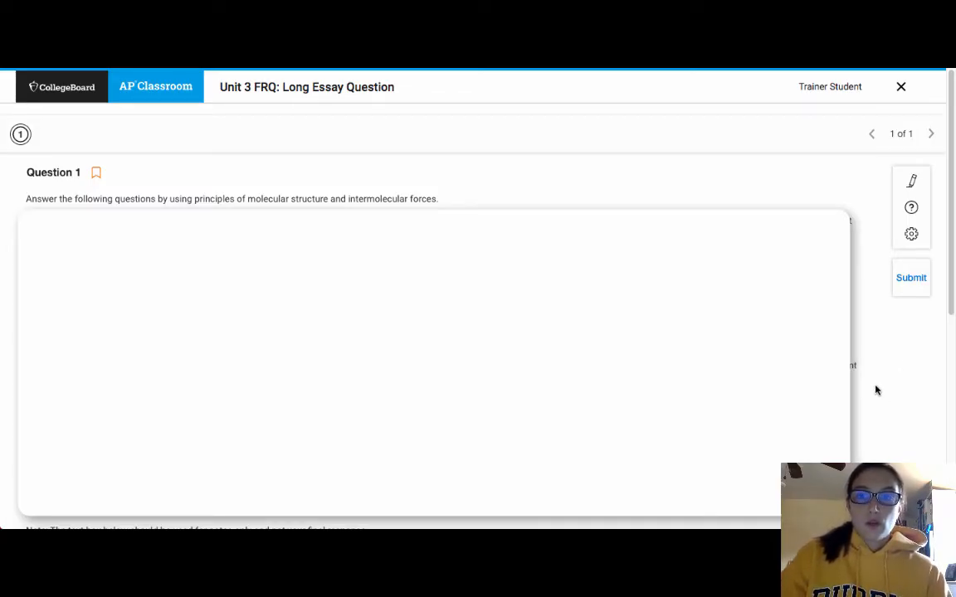
pyautogui.moveTo(887, 368)
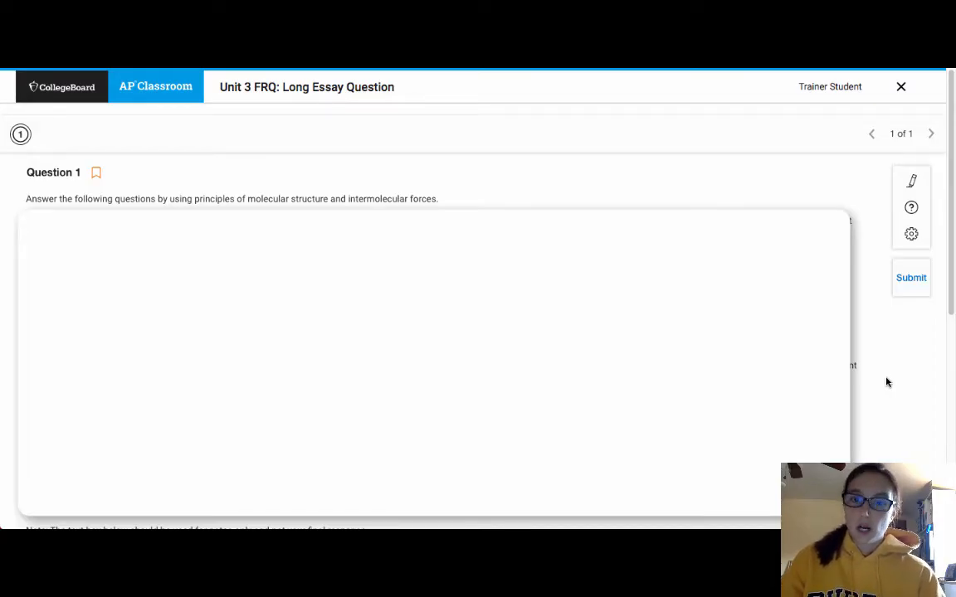
pyautogui.moveTo(892, 384)
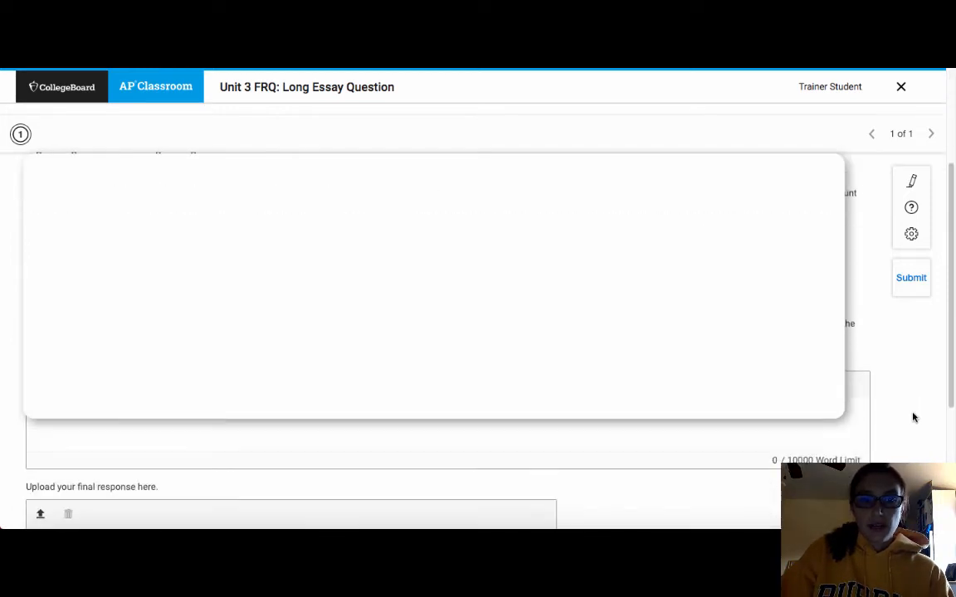
pyautogui.scroll(-3)
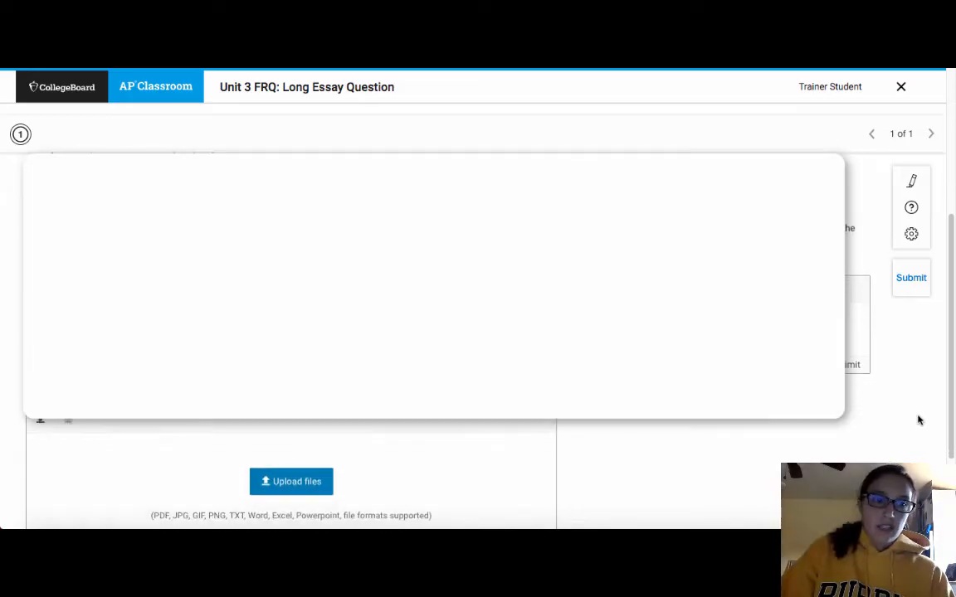
pyautogui.scroll(-3)
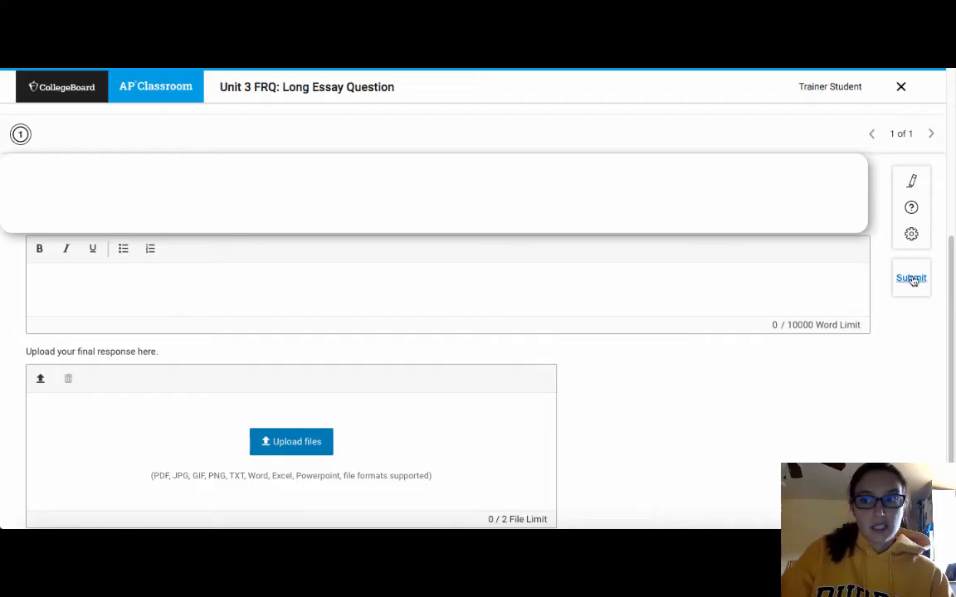
# Submit the Unit 3 FRQ and confirm despite the unanswered question.
pyautogui.click(911, 278)
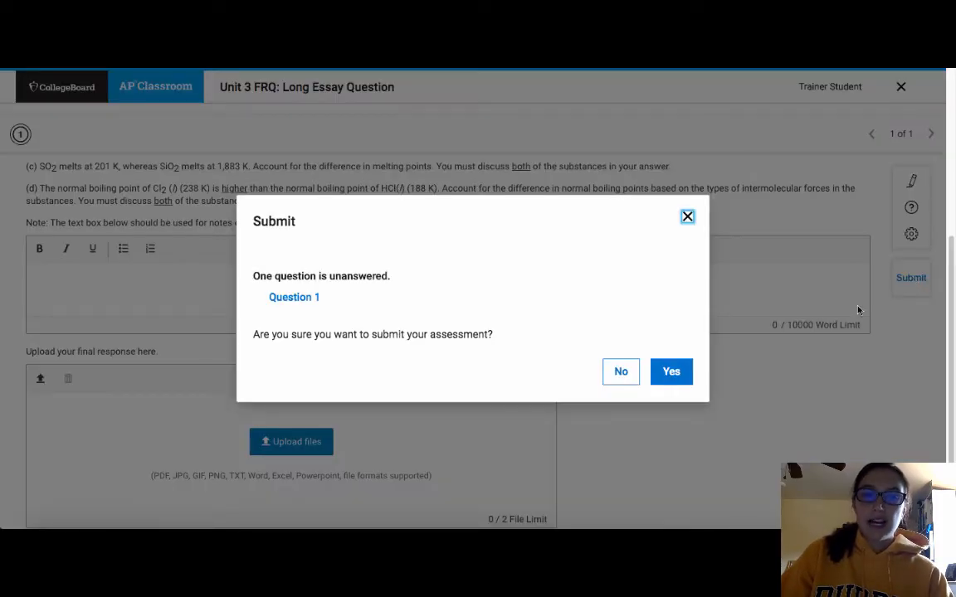
pyautogui.moveTo(366, 283)
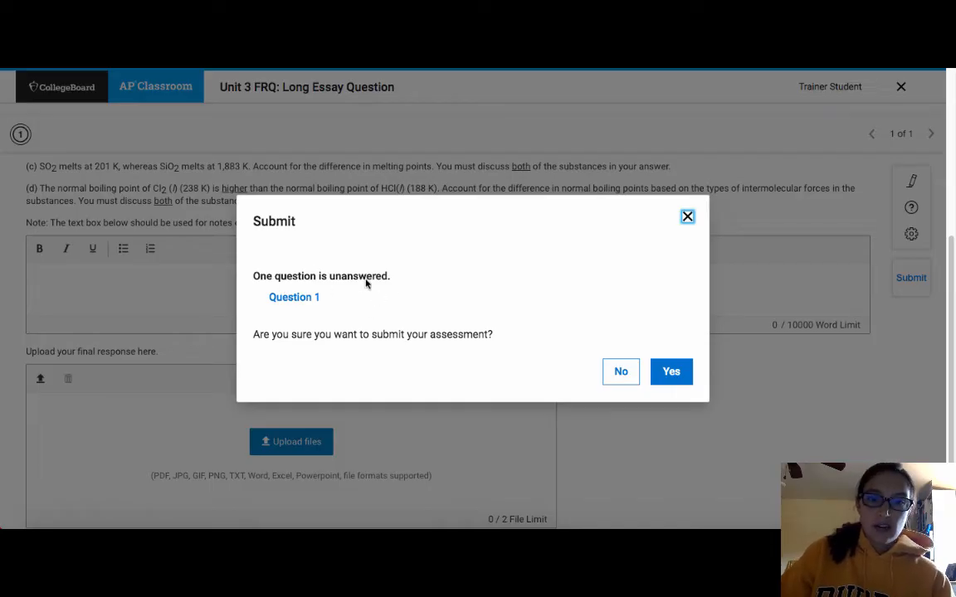
pyautogui.moveTo(428, 352)
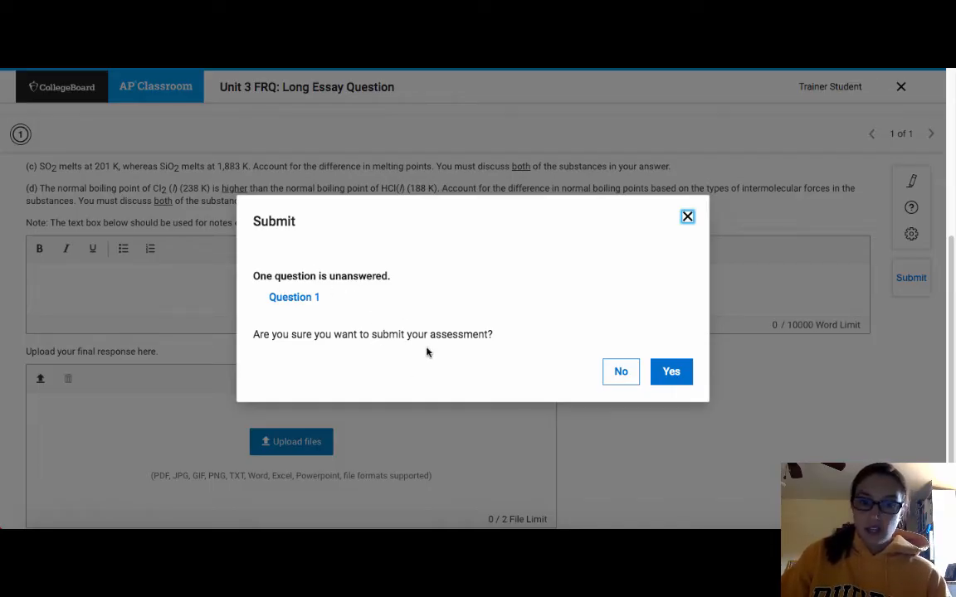
pyautogui.moveTo(932, 290)
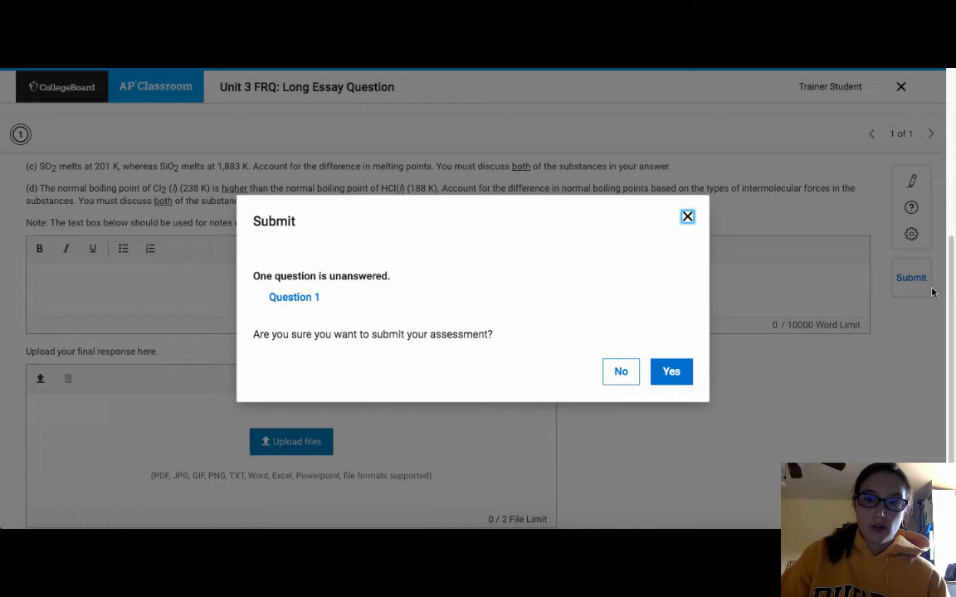
pyautogui.click(670, 372)
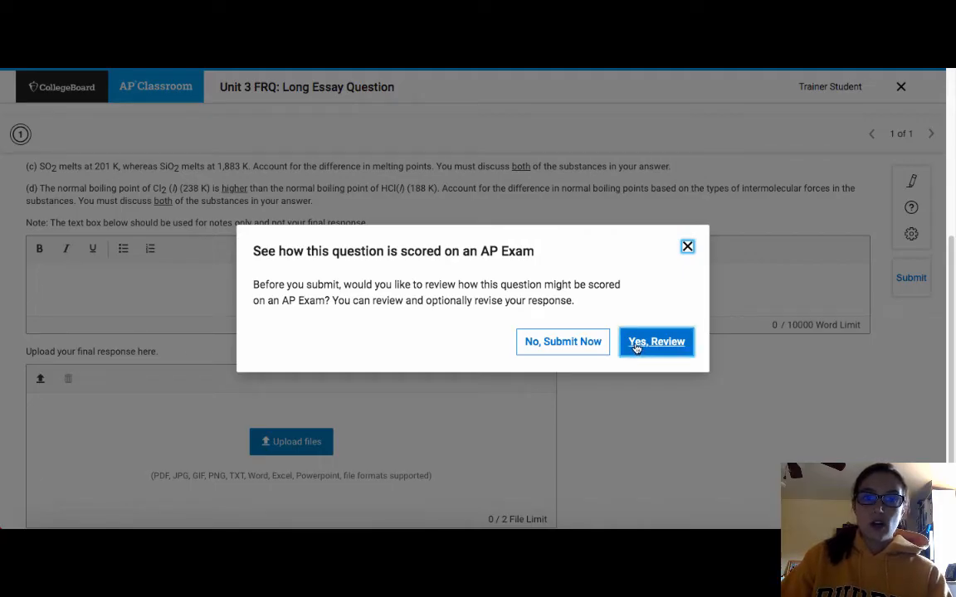
pyautogui.moveTo(376, 303)
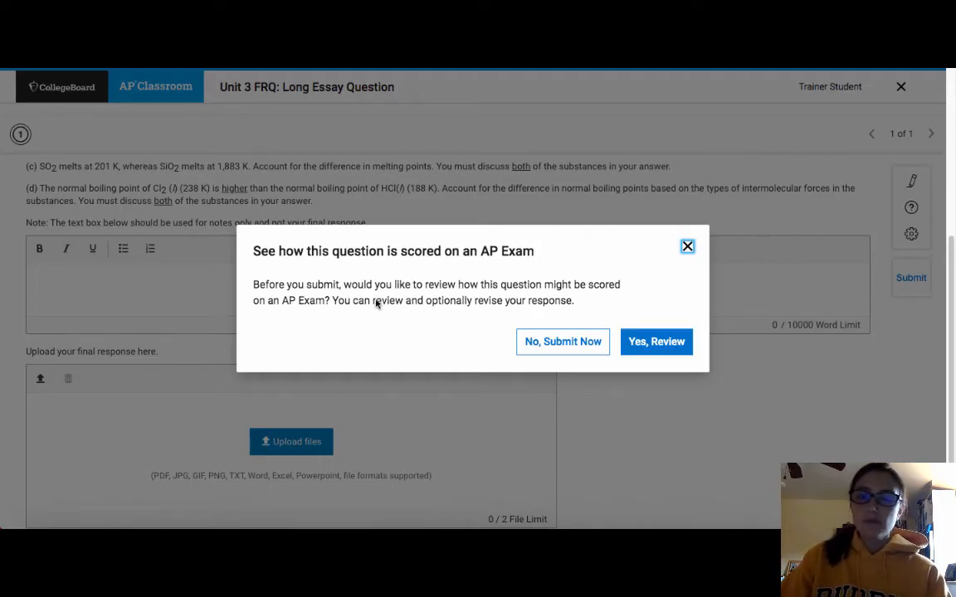
pyautogui.moveTo(560, 294)
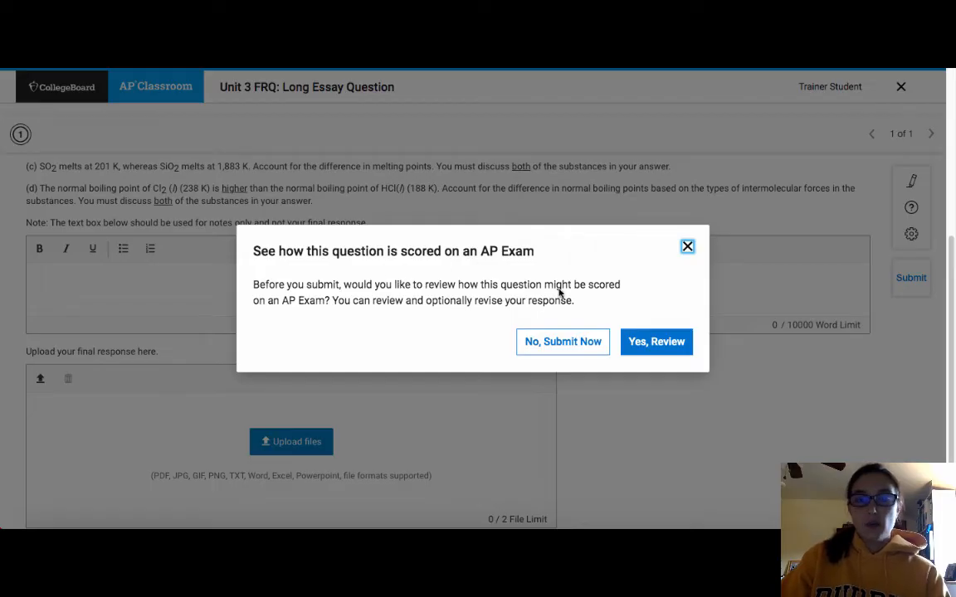
pyautogui.moveTo(656, 351)
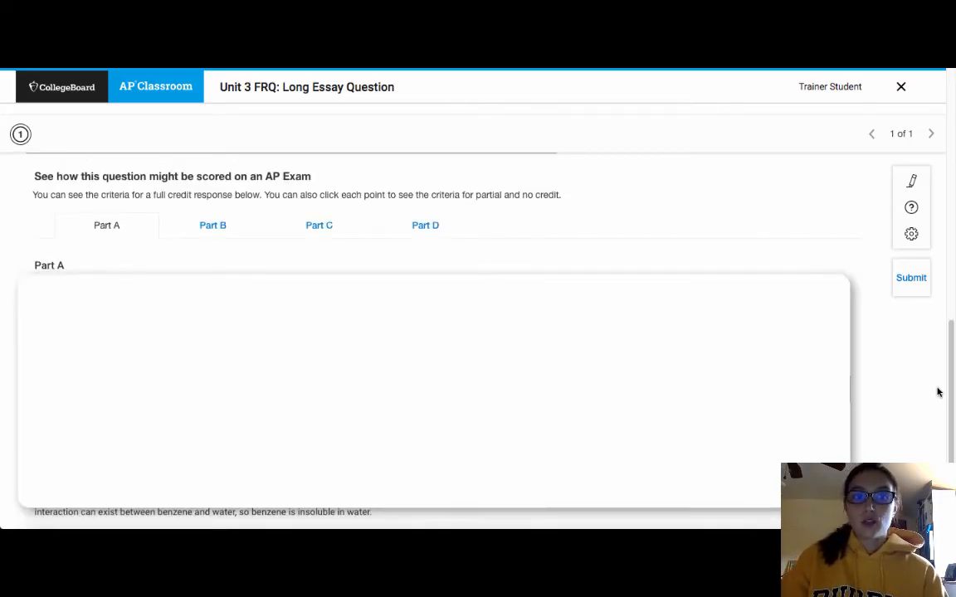
pyautogui.moveTo(935, 390)
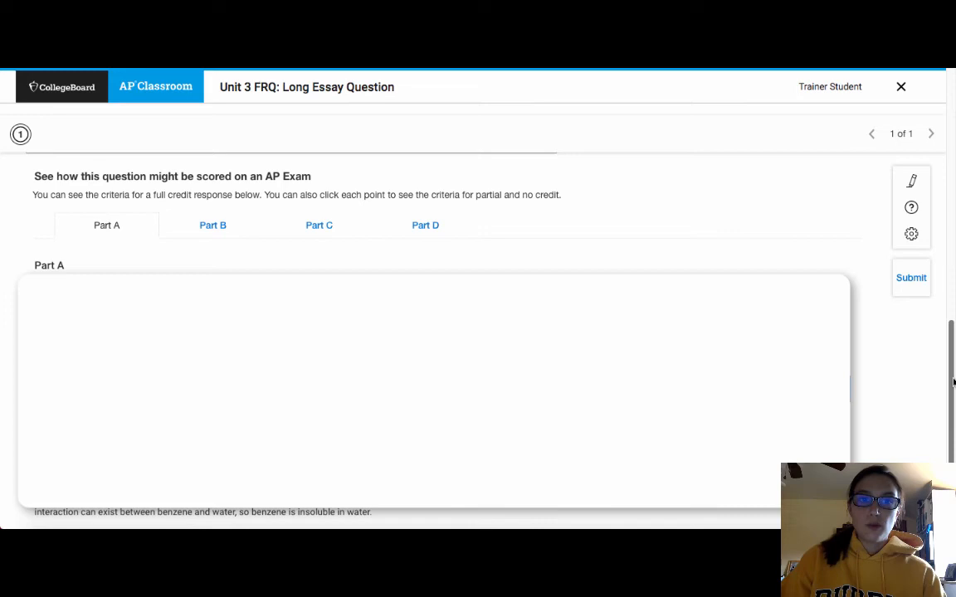
pyautogui.moveTo(941, 380)
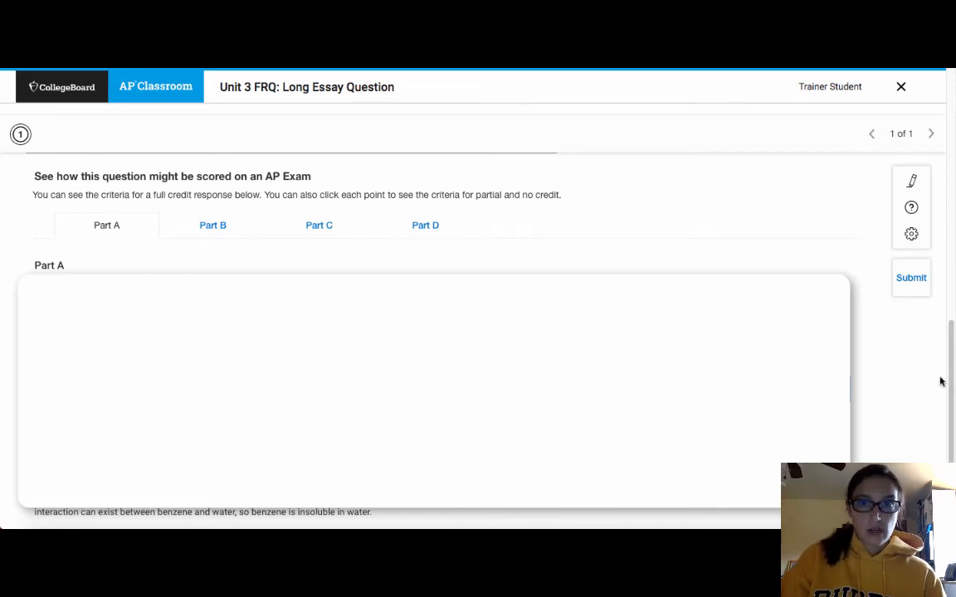
pyautogui.moveTo(199, 185)
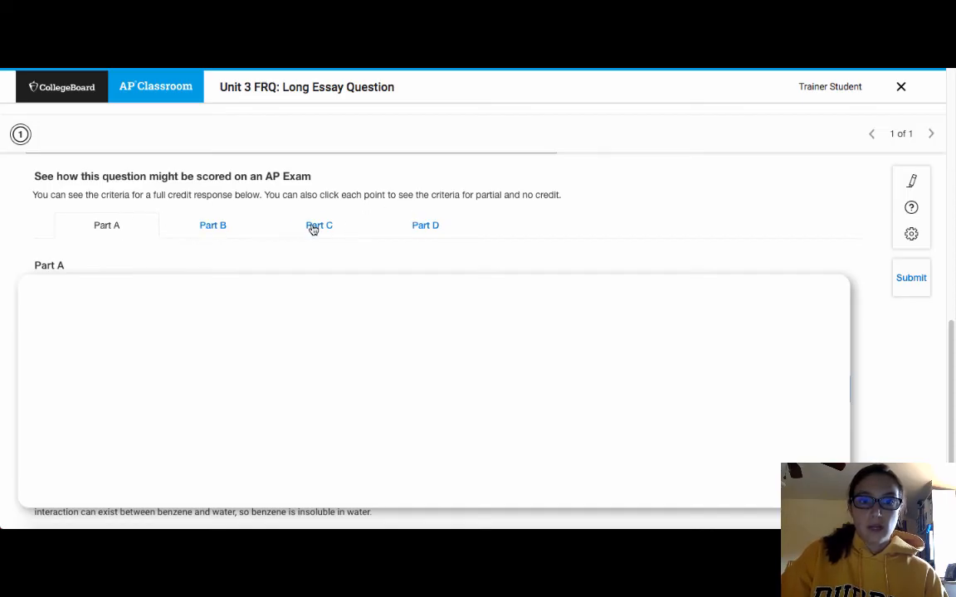
# View the scoring criteria for Parts B, C and D in turn.
pyautogui.click(212, 225)
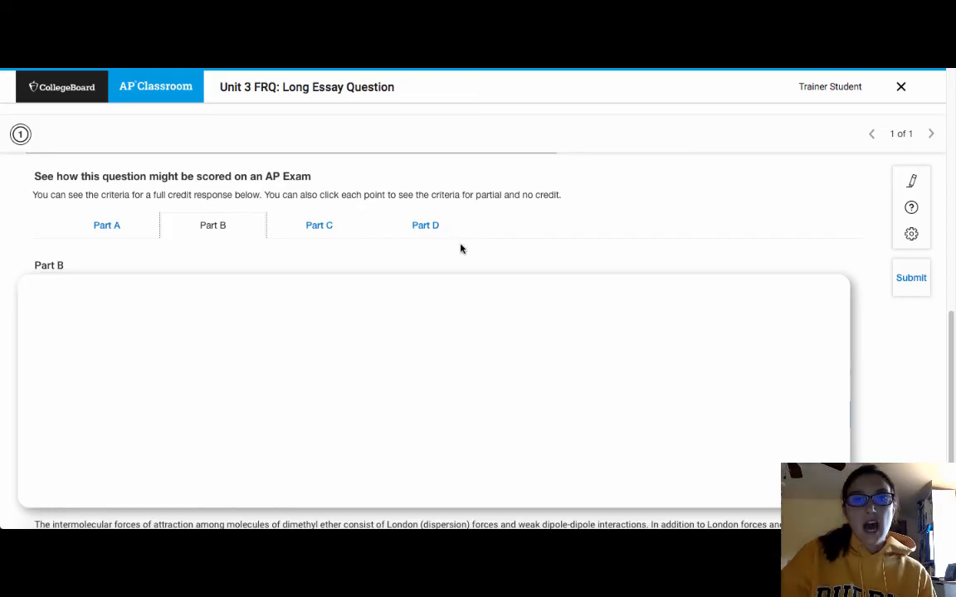
pyautogui.moveTo(513, 181)
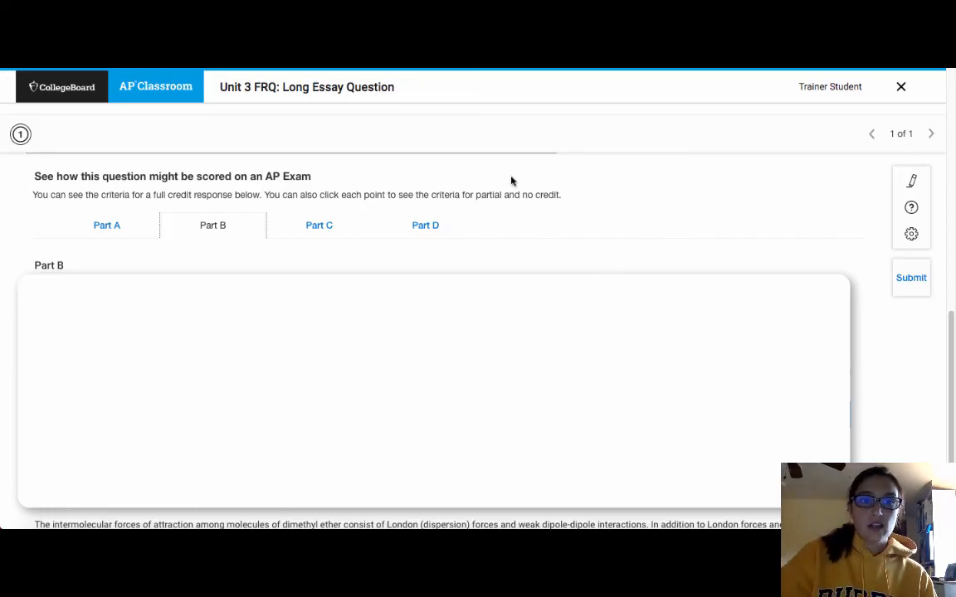
pyautogui.click(318, 224)
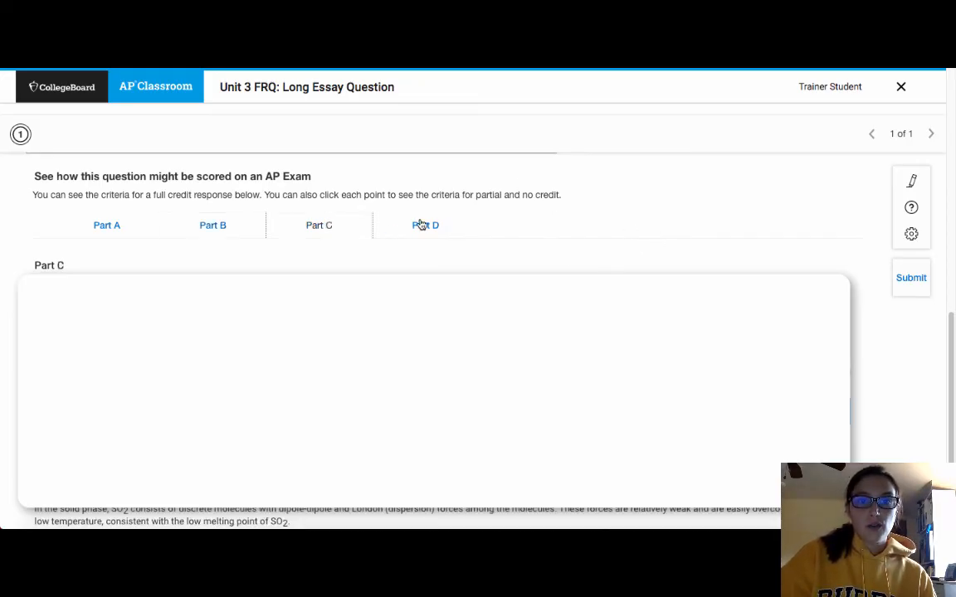
pyautogui.click(425, 225)
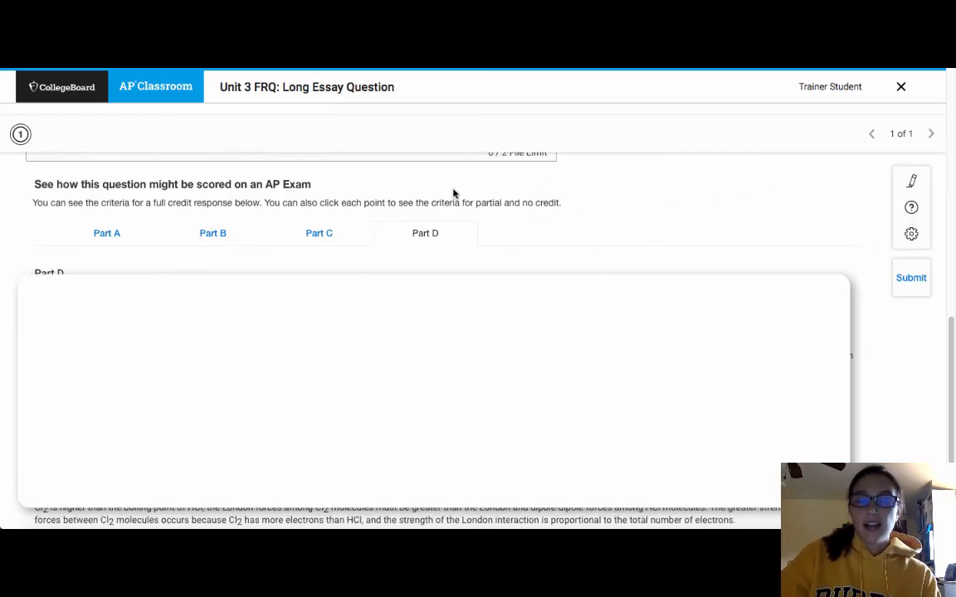
pyautogui.moveTo(910, 282)
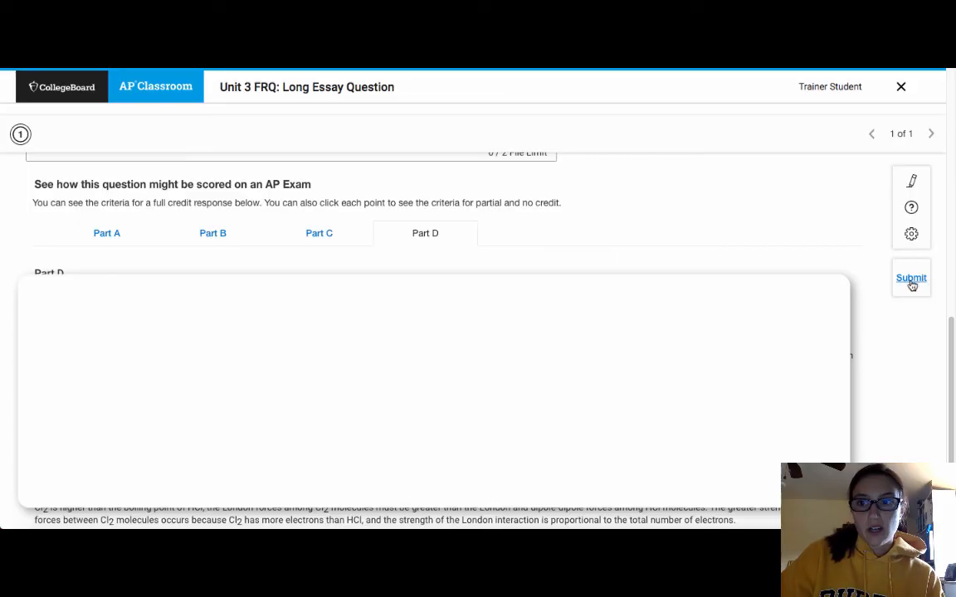
# Submit the Unit 3 FRQ again, confirm, and skip reviewing the scoring.
pyautogui.click(911, 278)
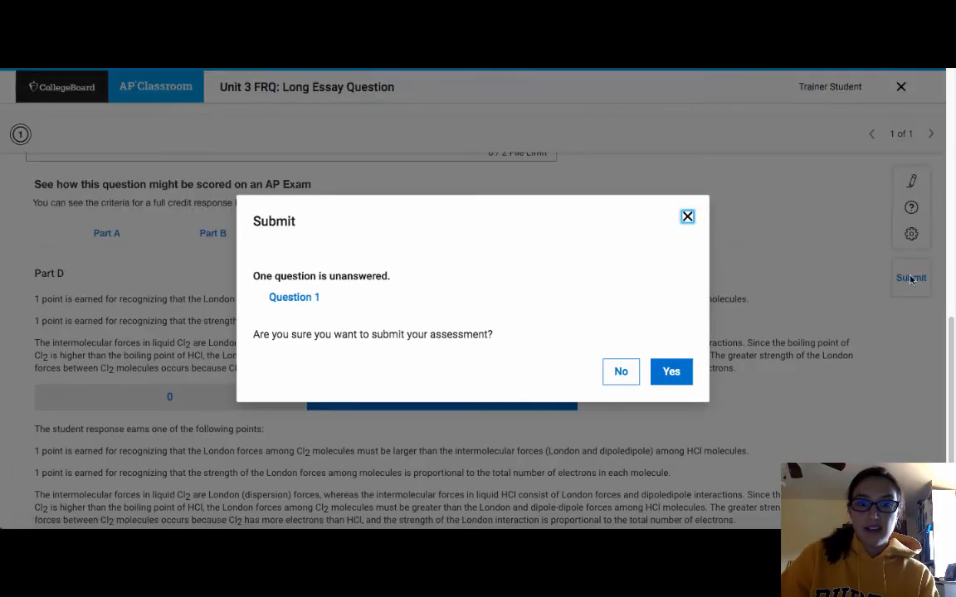
pyautogui.click(670, 372)
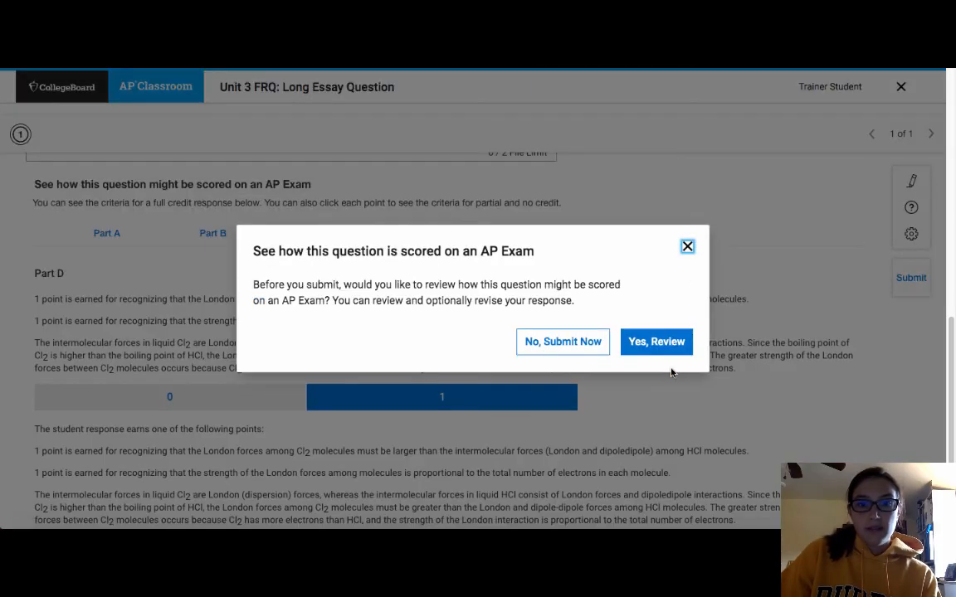
pyautogui.moveTo(563, 346)
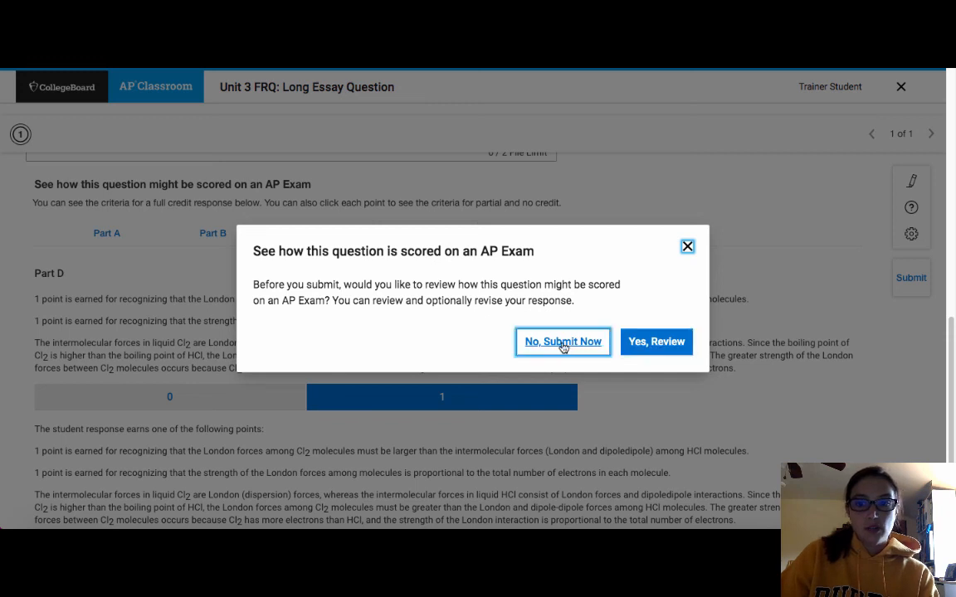
pyautogui.click(562, 342)
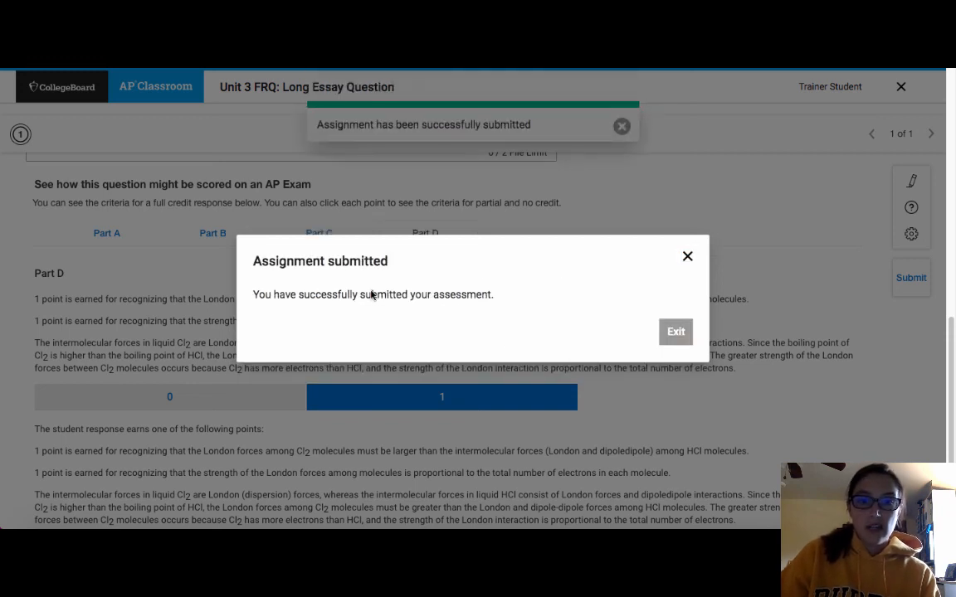